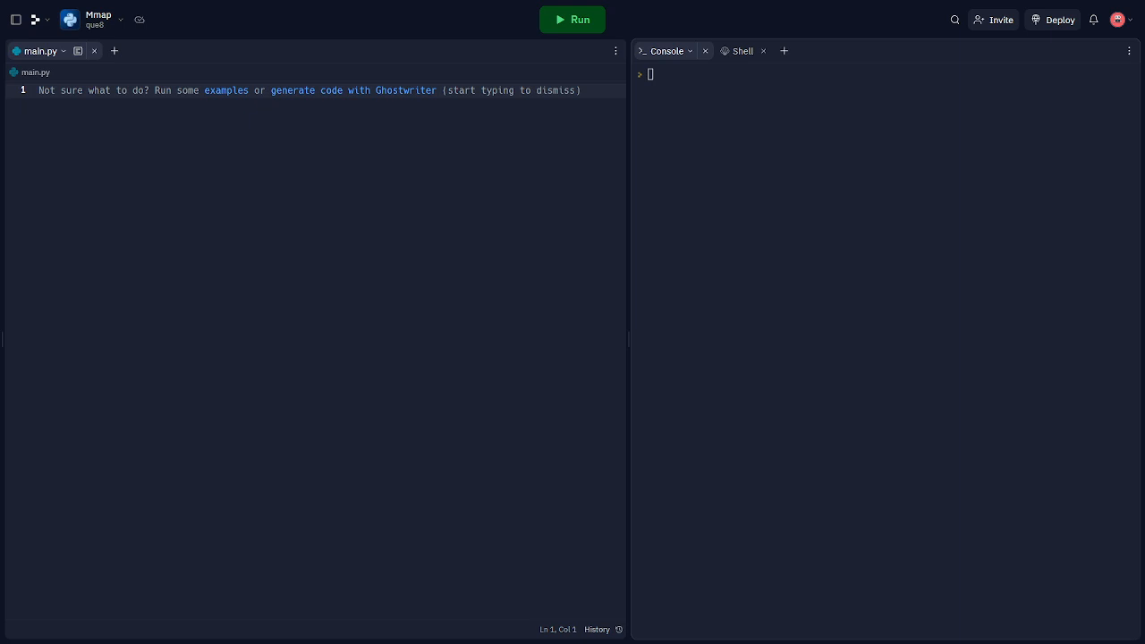
pyautogui.moveTo(352, 219)
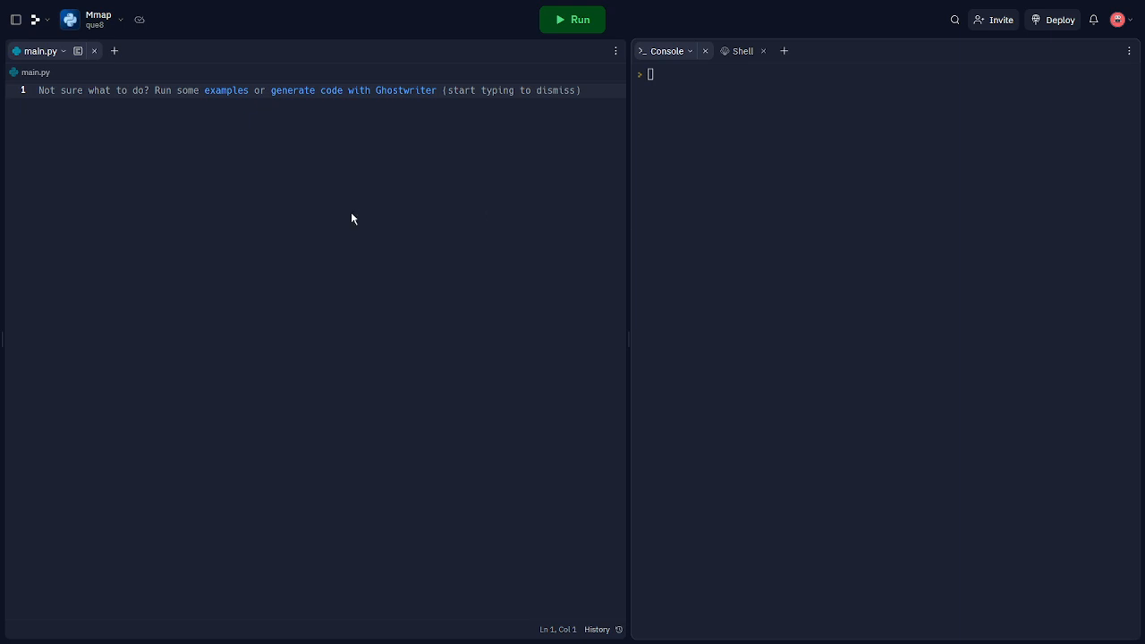
# - Import mmap and write 'Hello World!' into example.txt inside a with open(..., 'w') block
pyautogui.write('import mmap')
pyautogui.write("with open('example.txt', ")
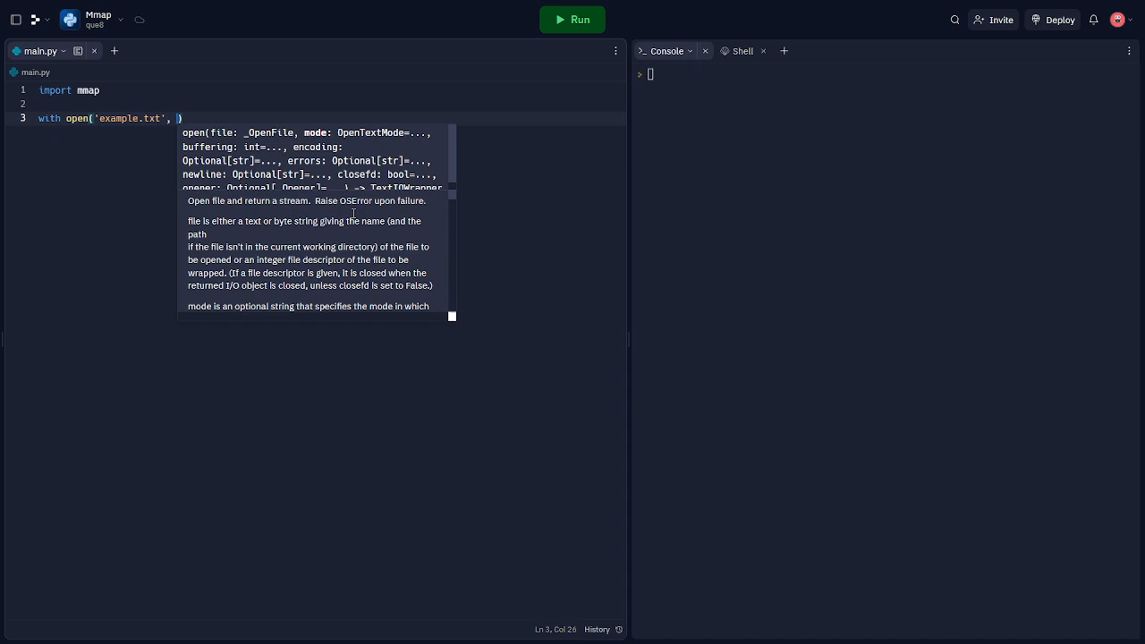
pyautogui.write("'w') as")
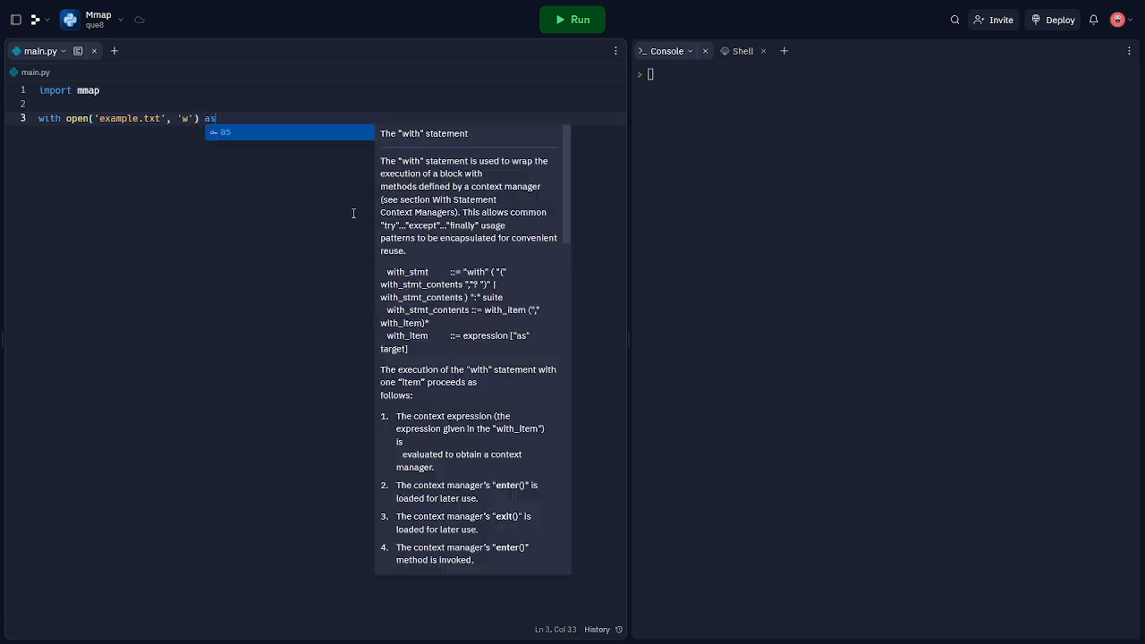
pyautogui.write('f:')
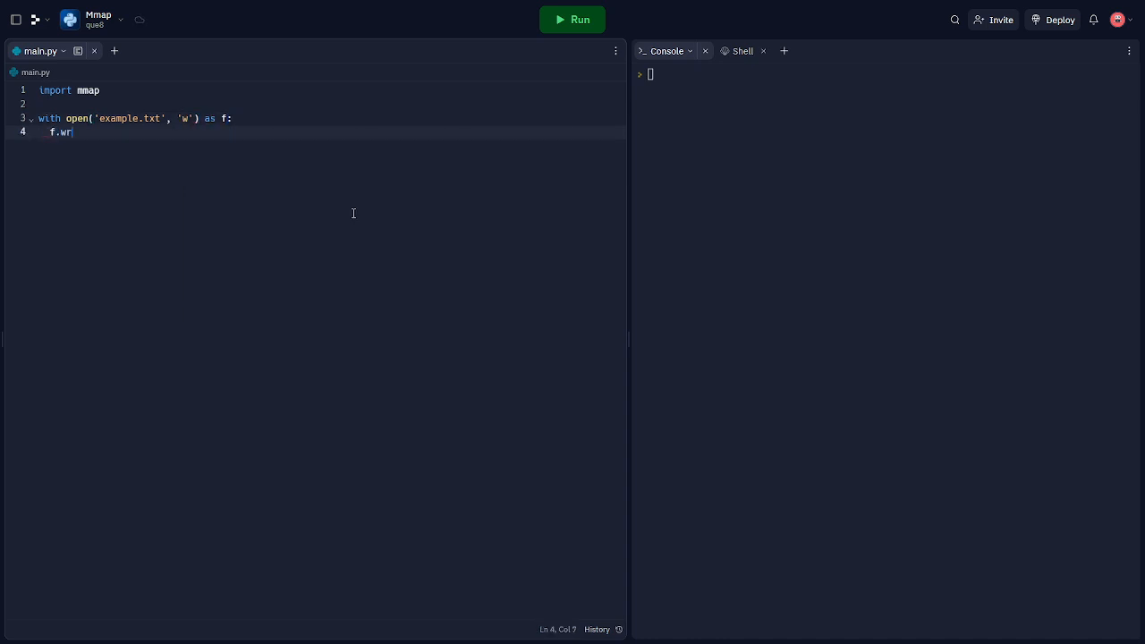
pyautogui.write("ite('Hellow ')")
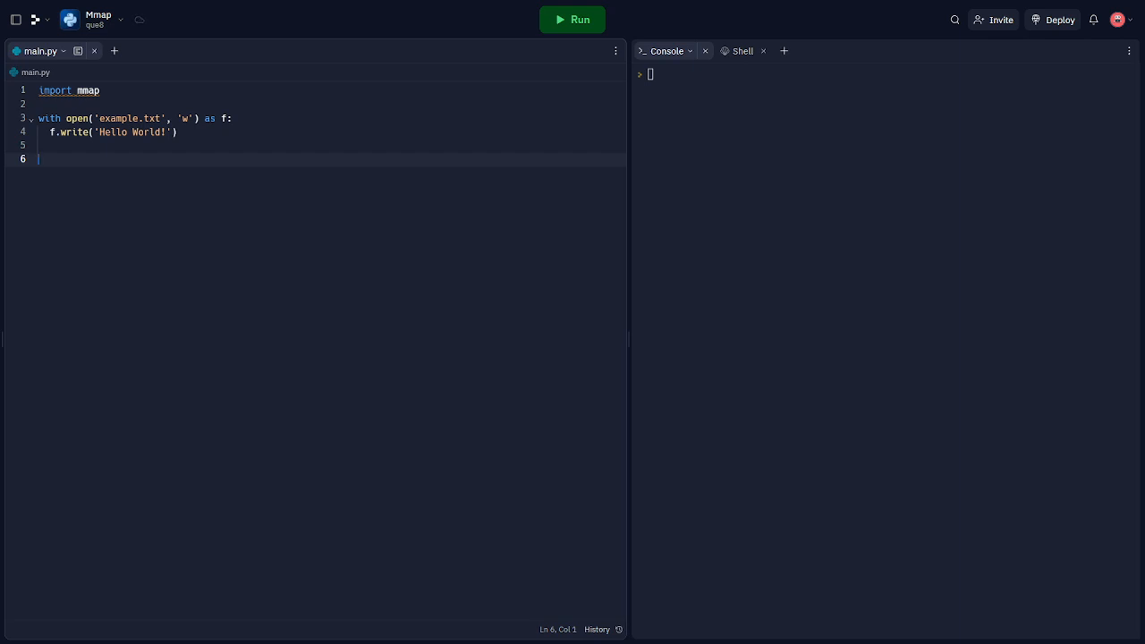
pyautogui.moveTo(224, 151)
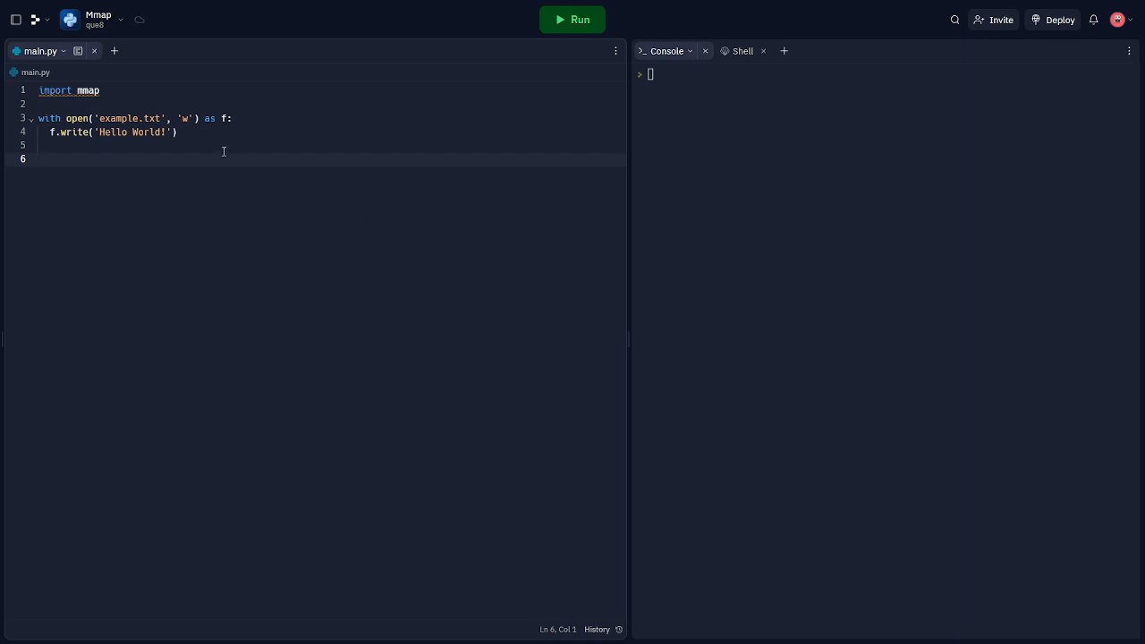
# - Reopen example.txt in 'r' mode and create mmapped_file with mmap.mmap(f.fileno(), 0, access=mmap.ACCESS_READ)
pyautogui.write('with open')
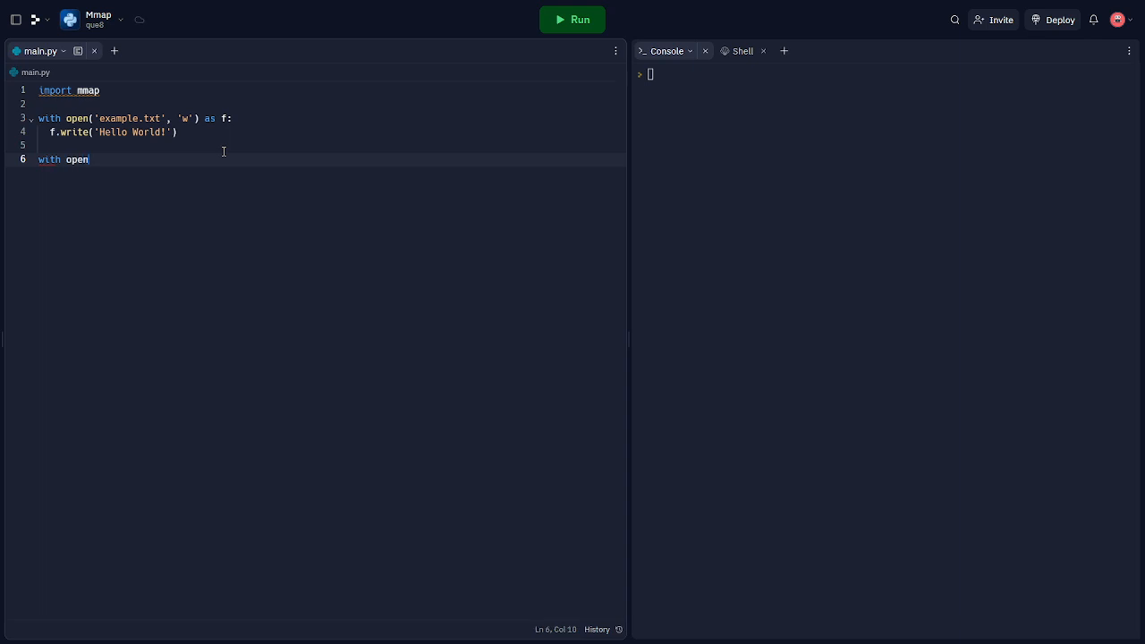
pyautogui.write("('exam'")
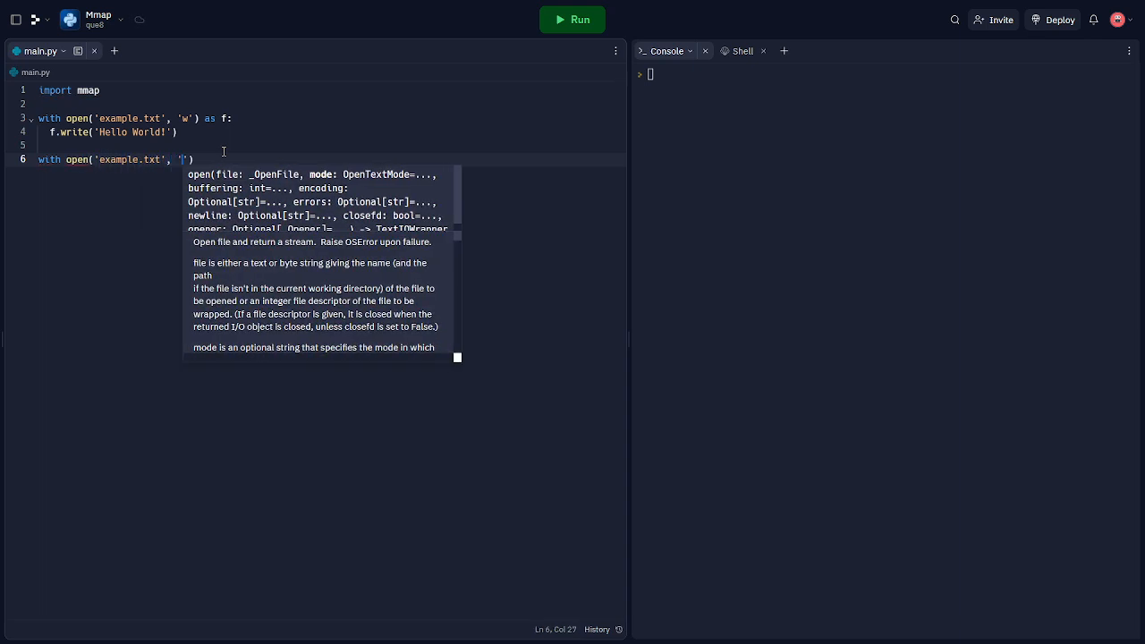
pyautogui.write("r')")
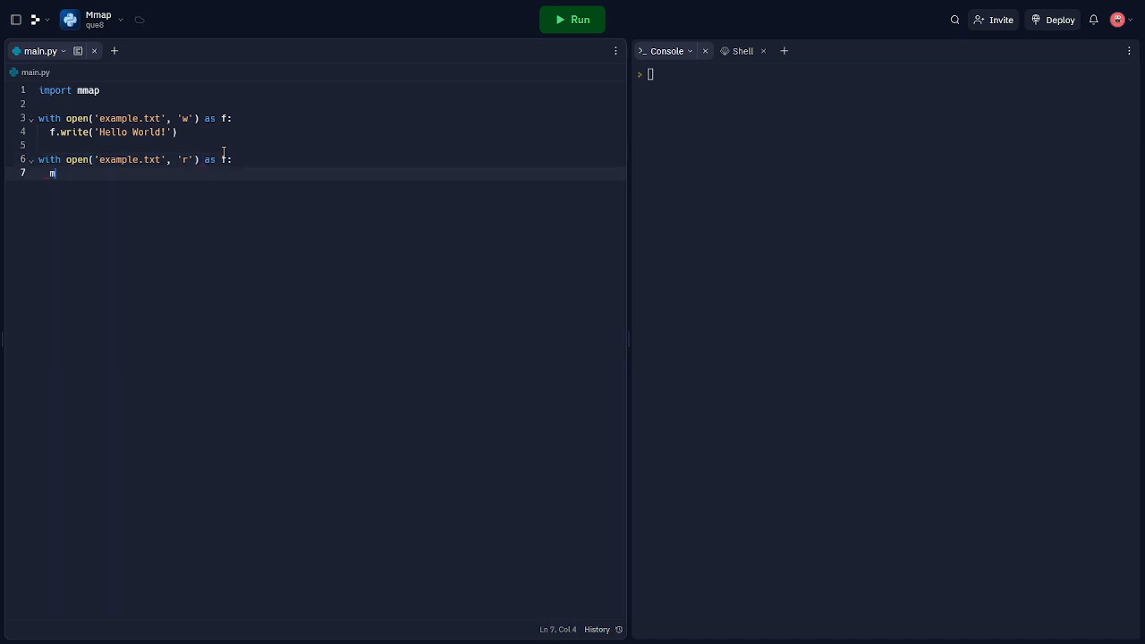
pyautogui.write('mapp')
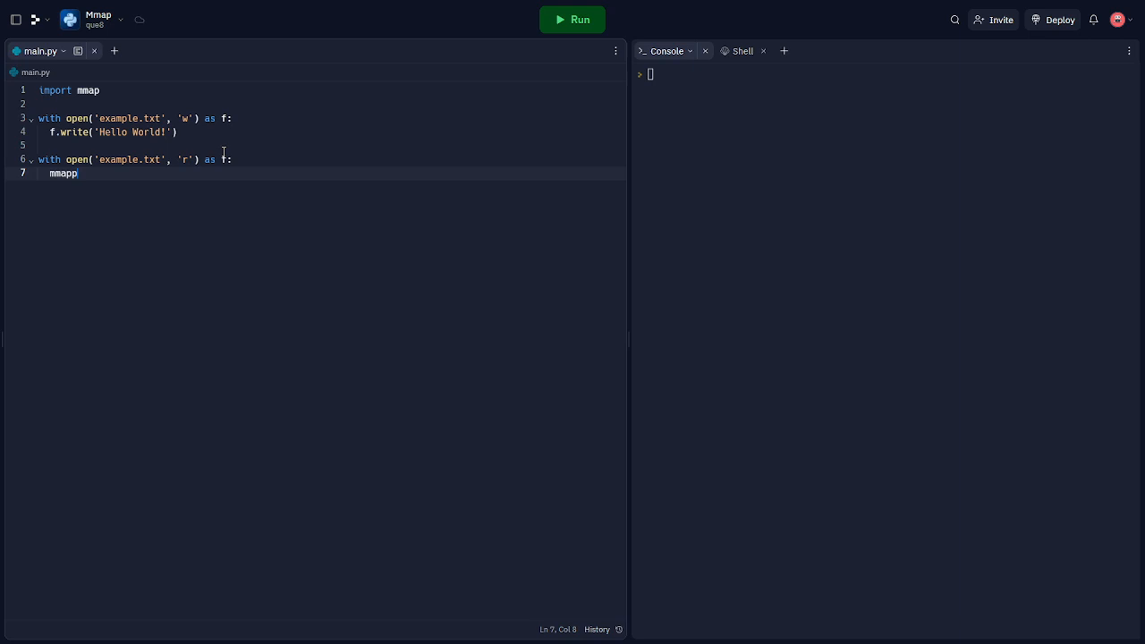
pyautogui.write('pped_file = mmap.mmap(f.fileno(), 0,')
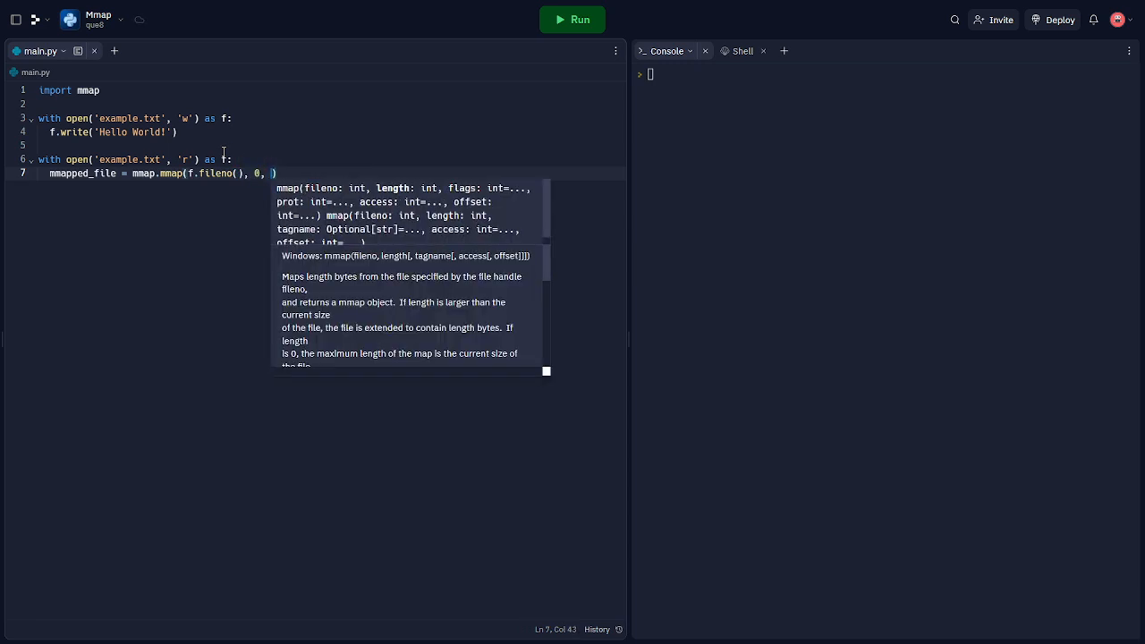
pyautogui.write('access=mmap')
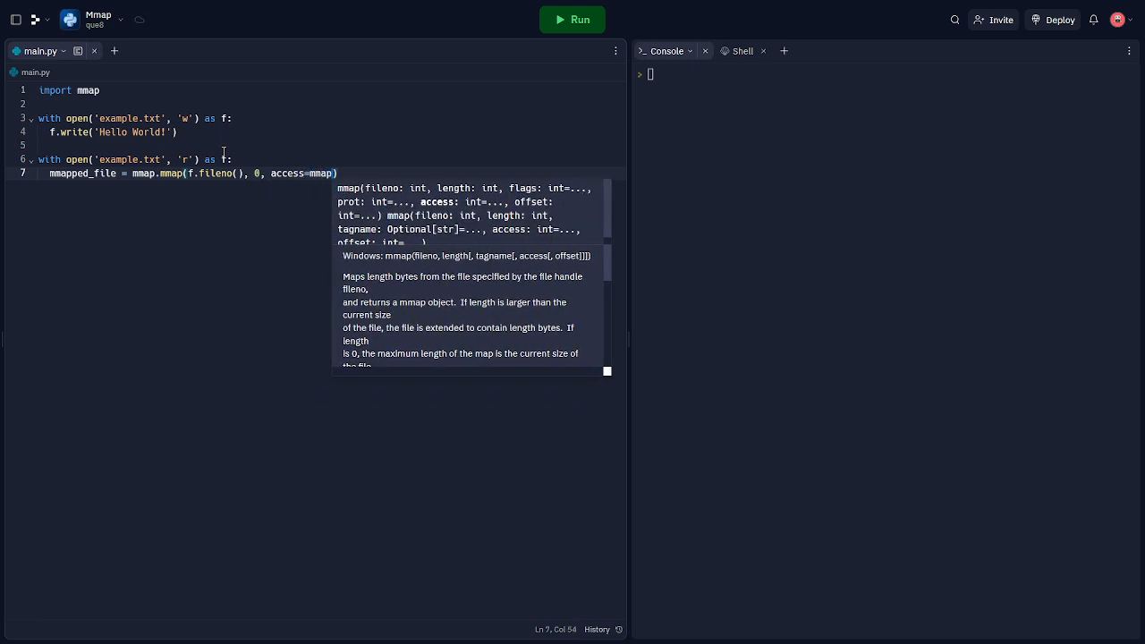
pyautogui.write('.')
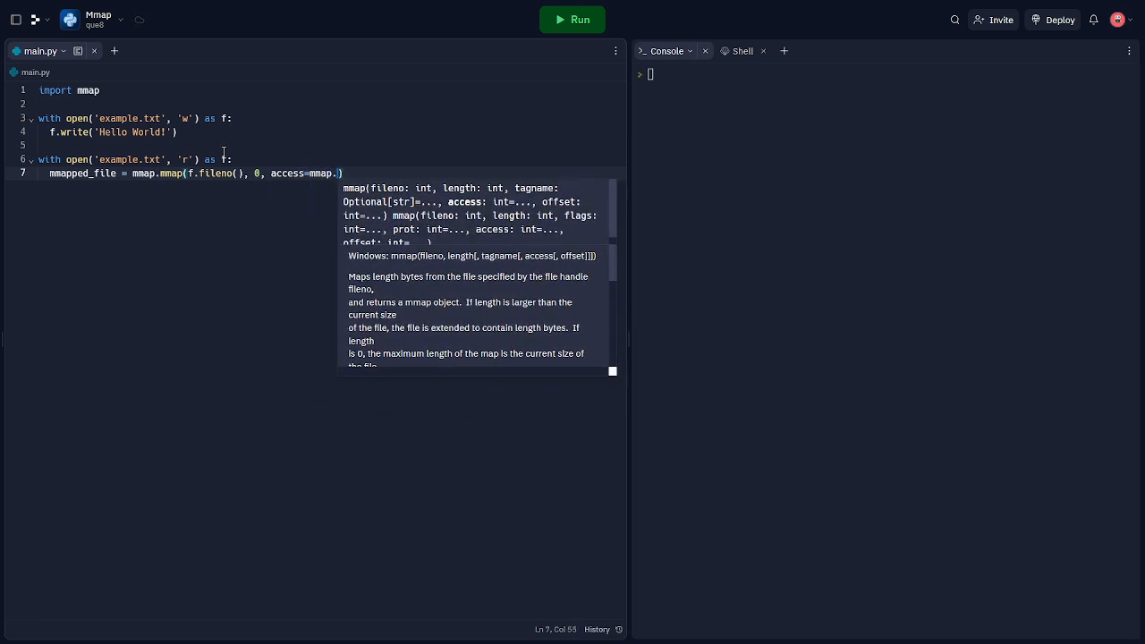
pyautogui.write('ACCESS_READ')
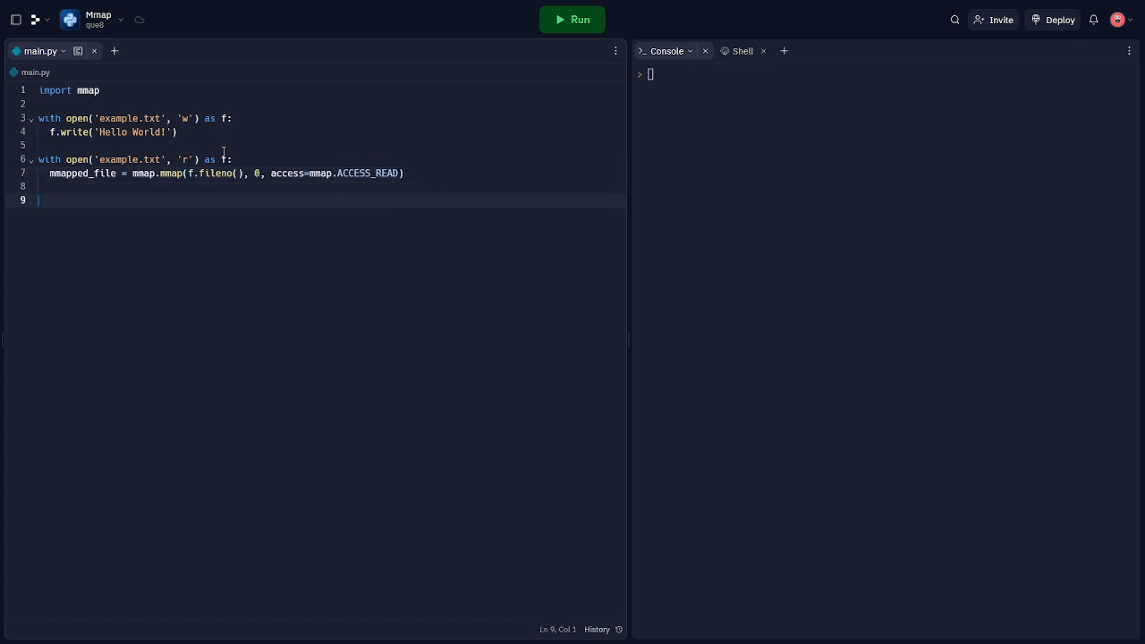
# - Print the memory-mapped file's contents with print(mmapped_file.read())
pyautogui.write('print(mmapp)')
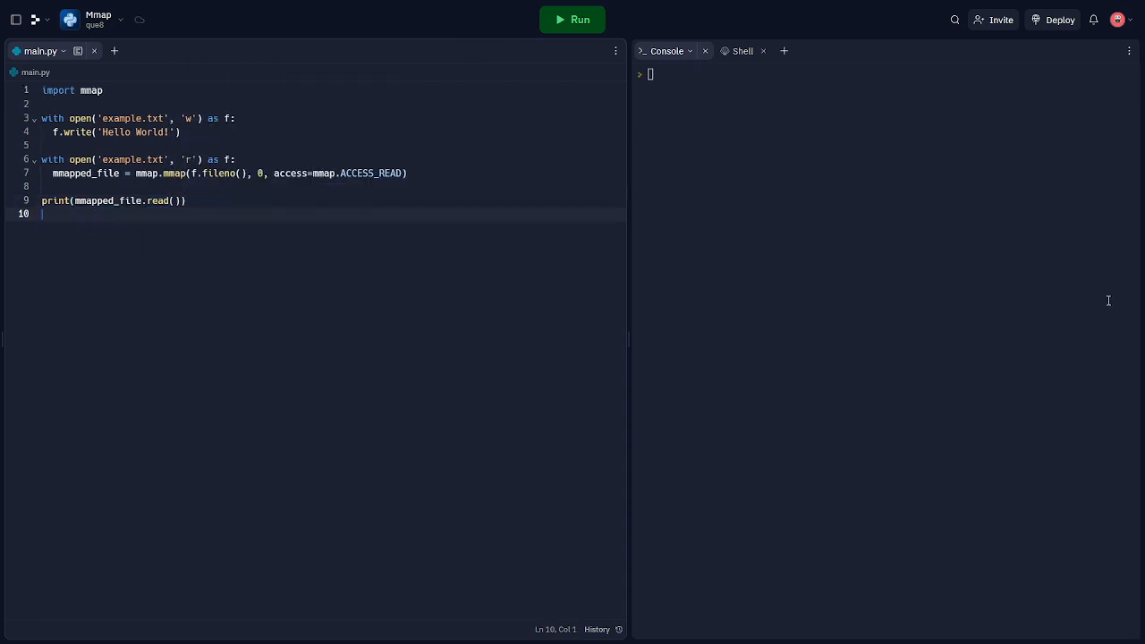
pyautogui.press('enter')
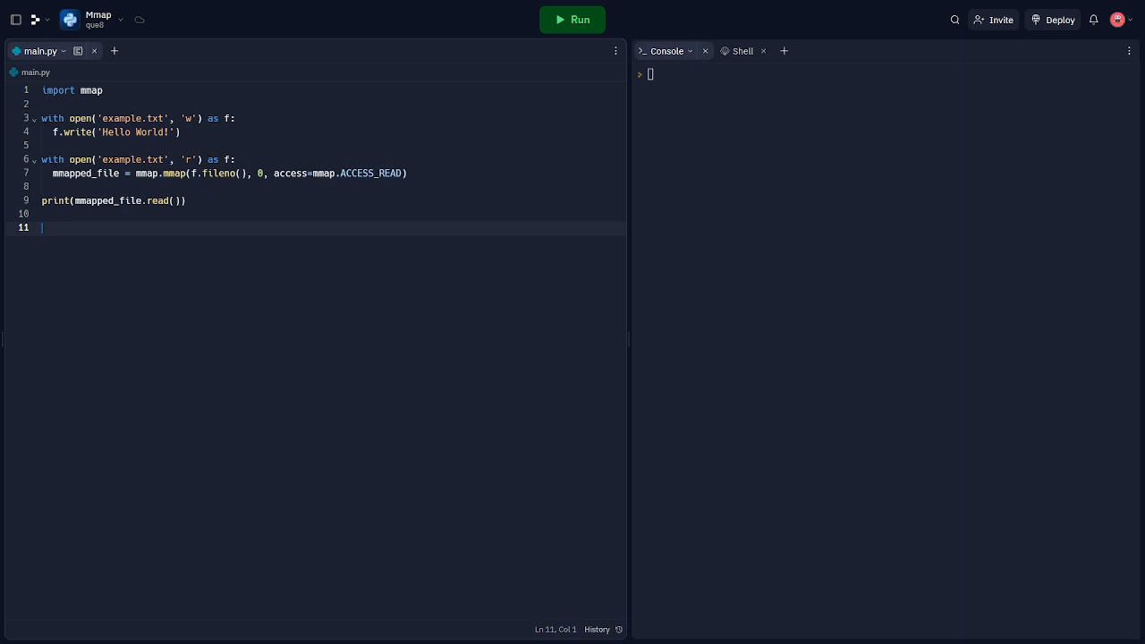
pyautogui.moveTo(637, 222)
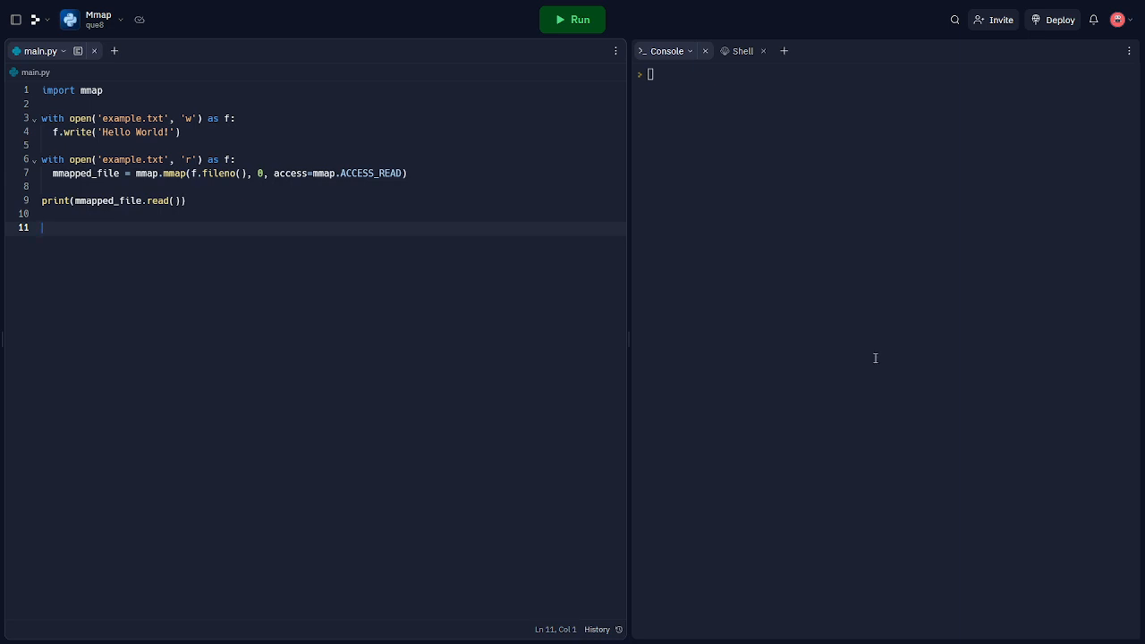
# - Reopen example.txt in 'r+b' mode and map it with mmapped_file = mmap.mmap(f.fileno(), 0)
pyautogui.write('write o')
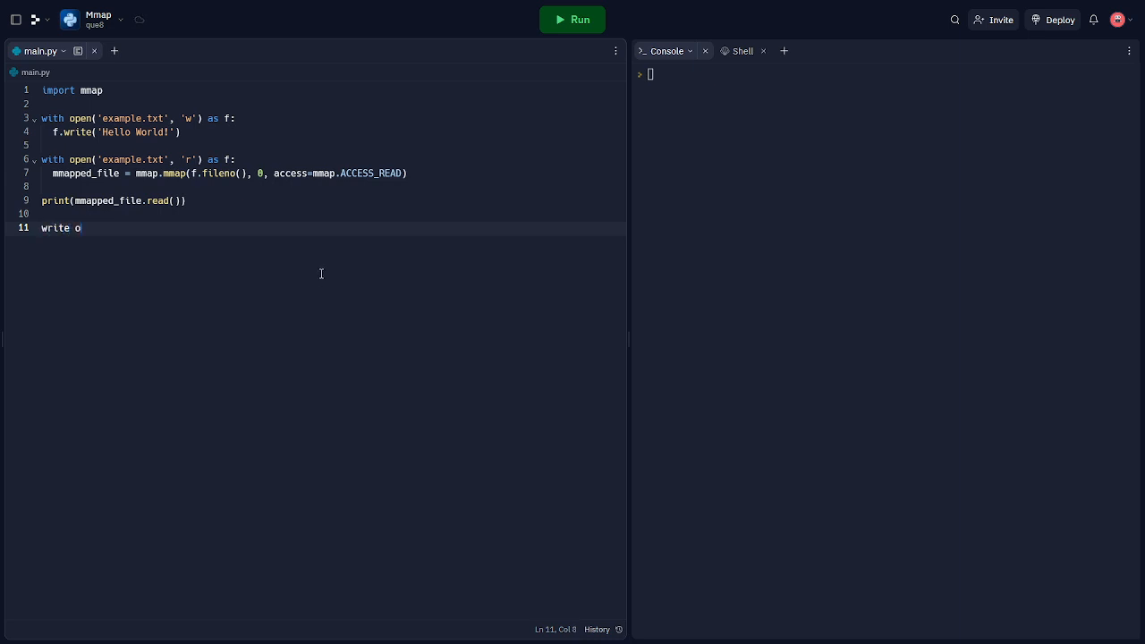
pyautogui.press('BackSpace')
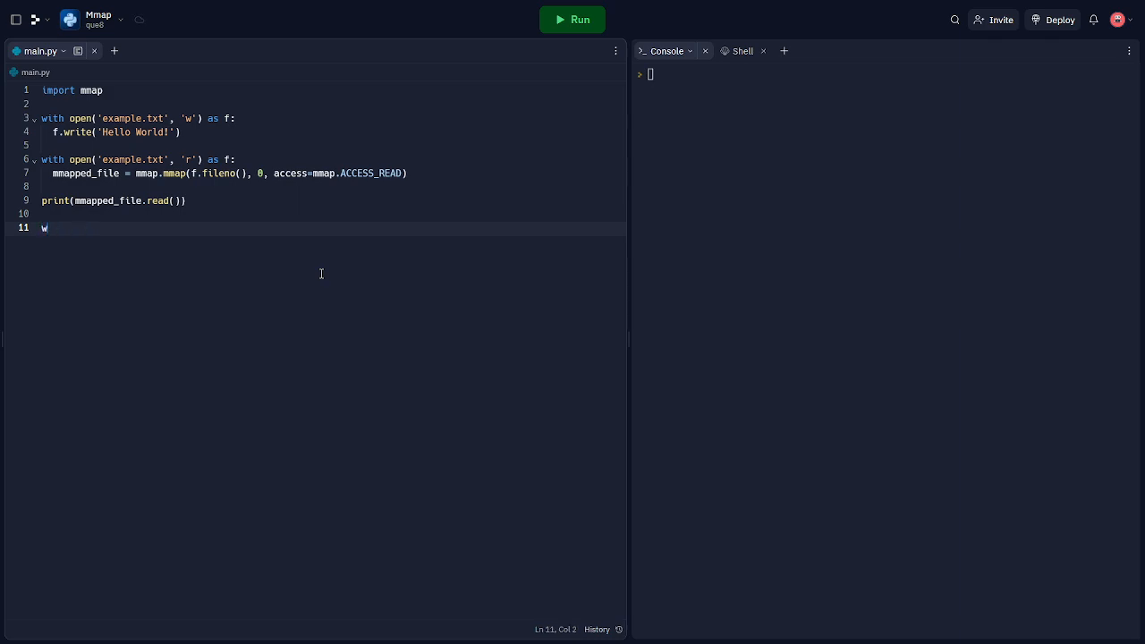
pyautogui.write("ith open('example.'")
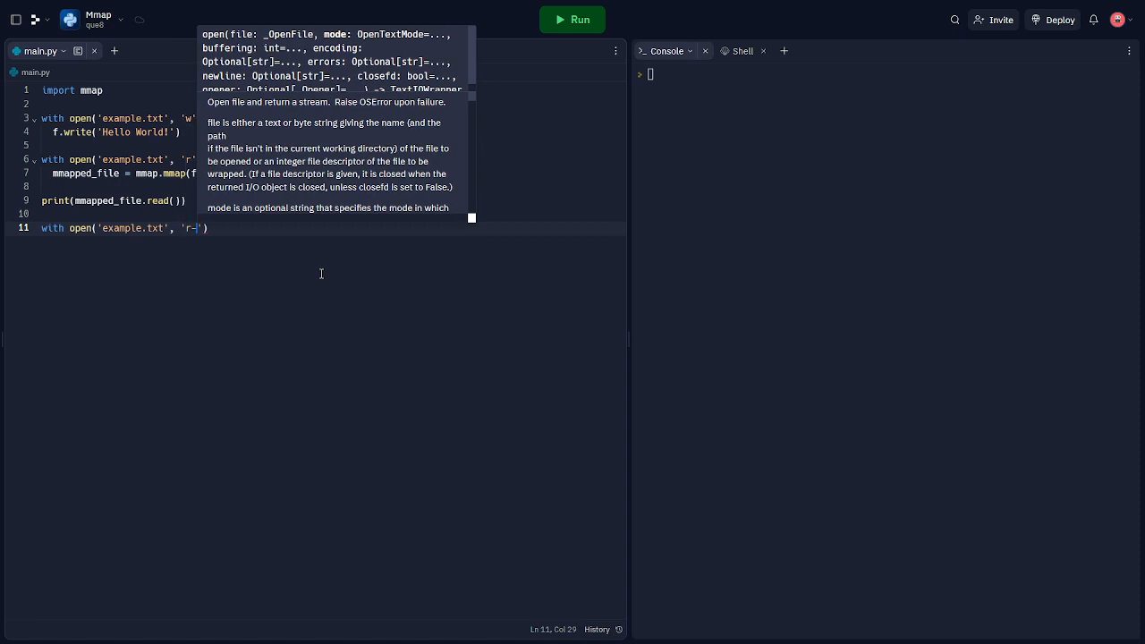
pyautogui.write('+b')
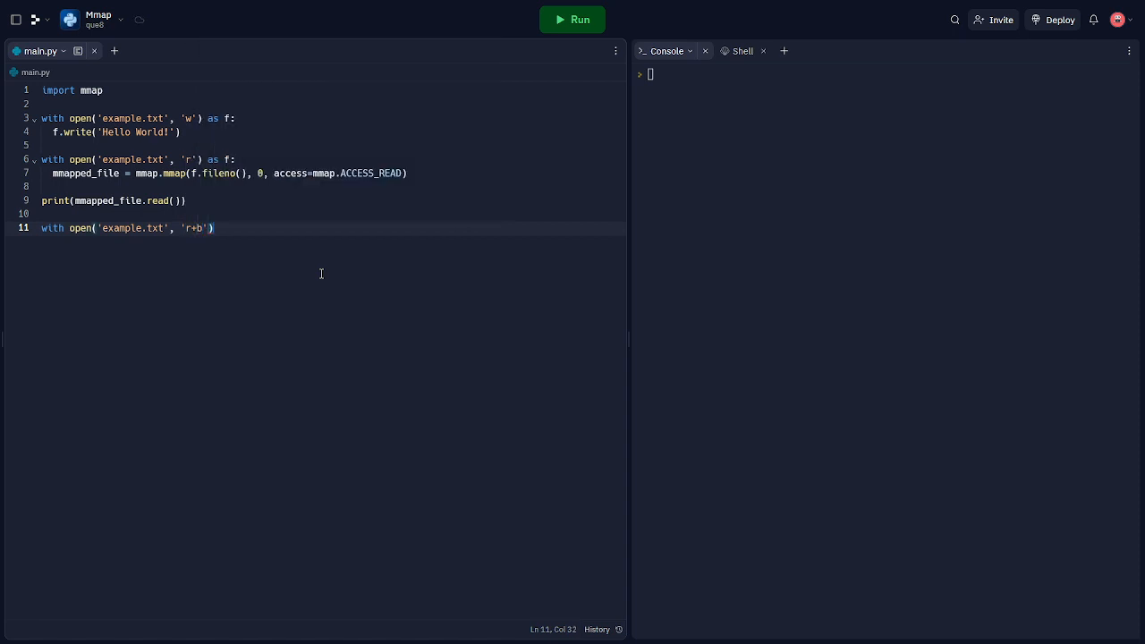
pyautogui.write('as f:')
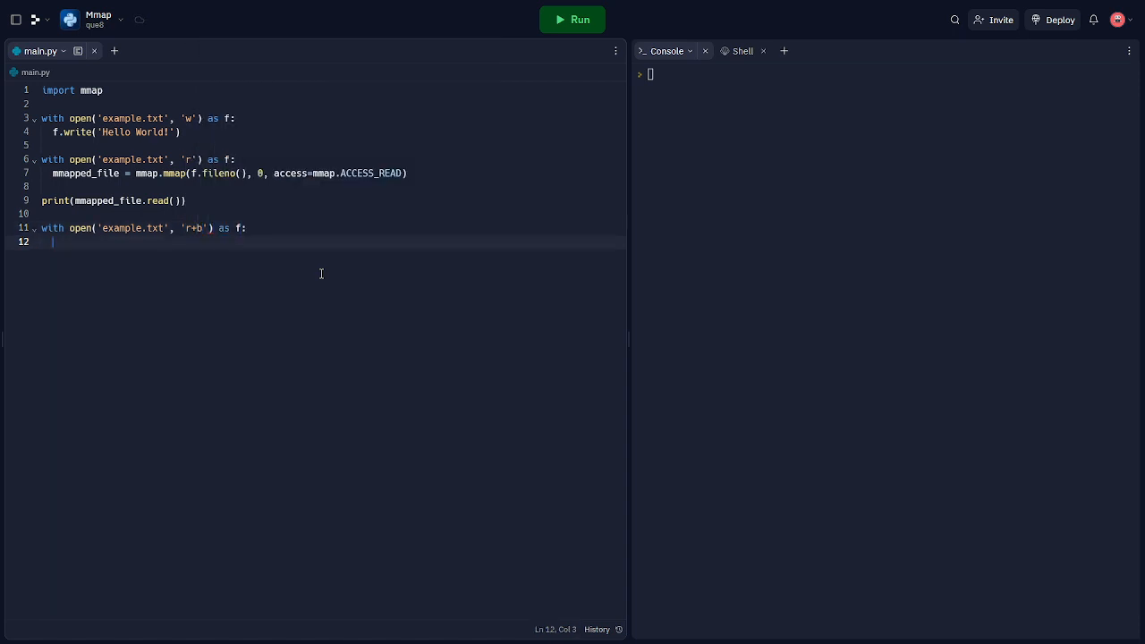
pyautogui.write('mmaped_file')
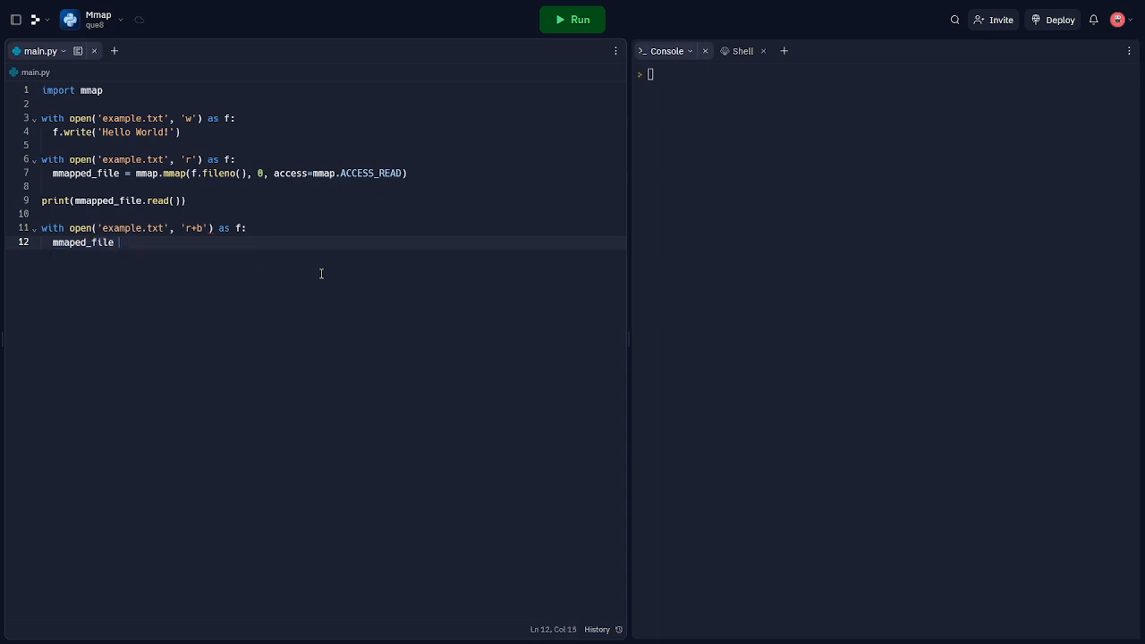
pyautogui.write('= mmap.mmap(f.fileno(), 0')
pyautogui.write('mmapped_file')
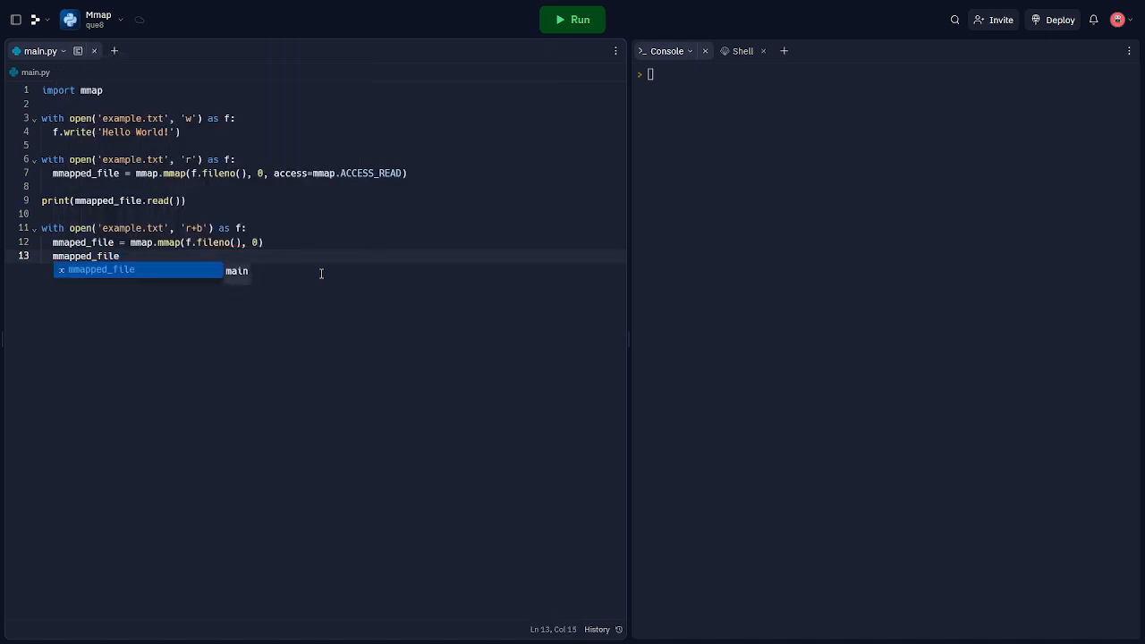
# - Begin overwriting the mapped bytes with mmapped_file[6:] = b'P'
pyautogui.write('[6:]')
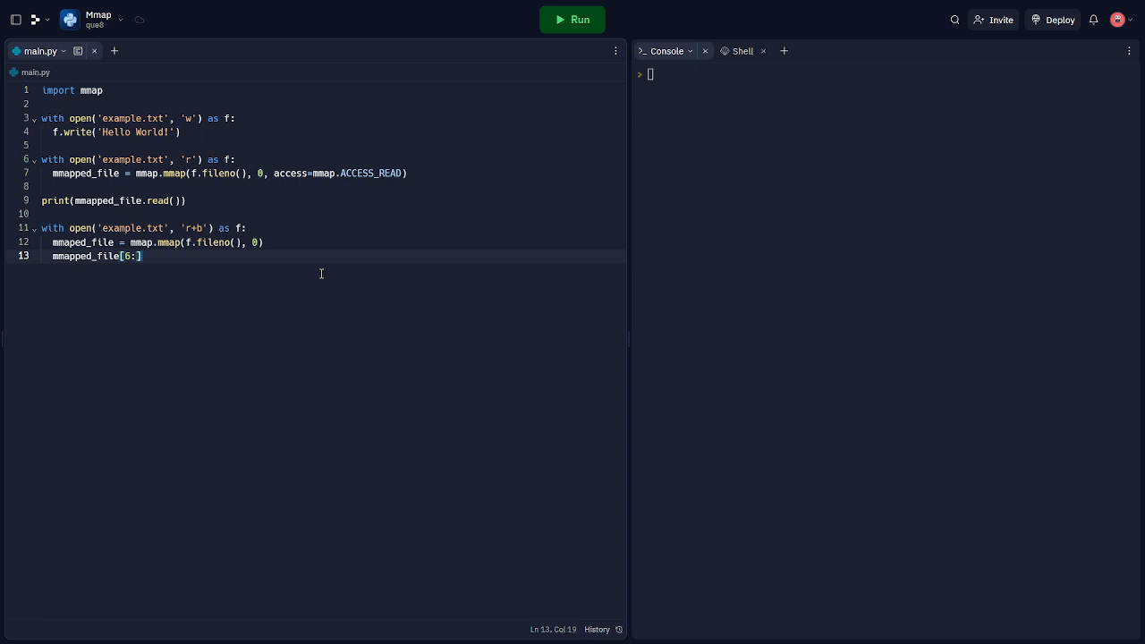
pyautogui.write('=')
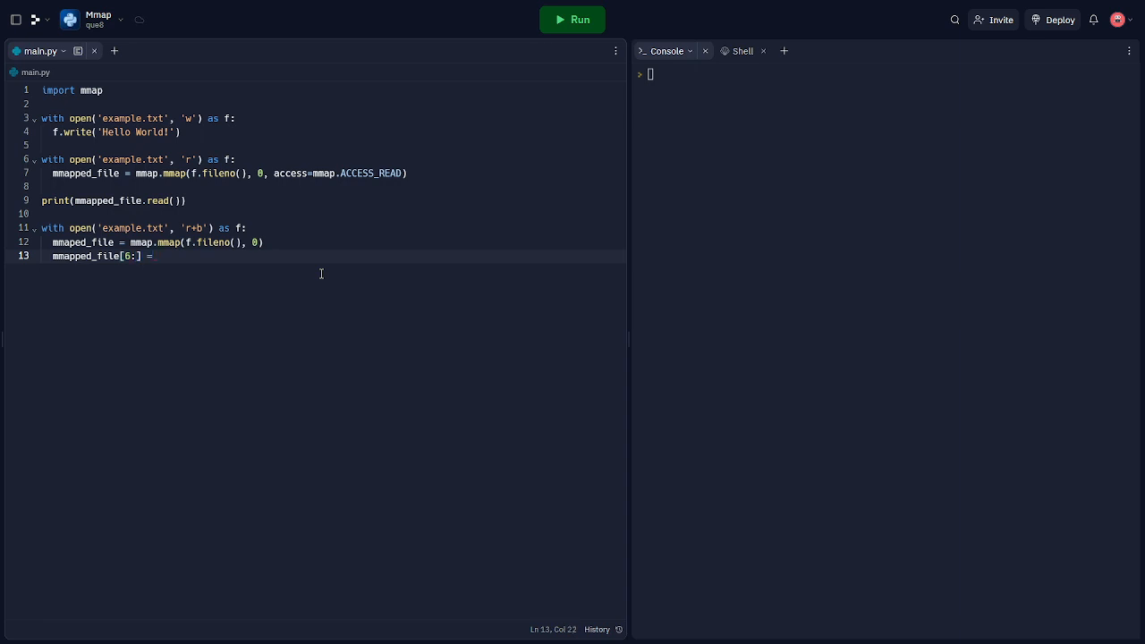
pyautogui.write("b'P'")
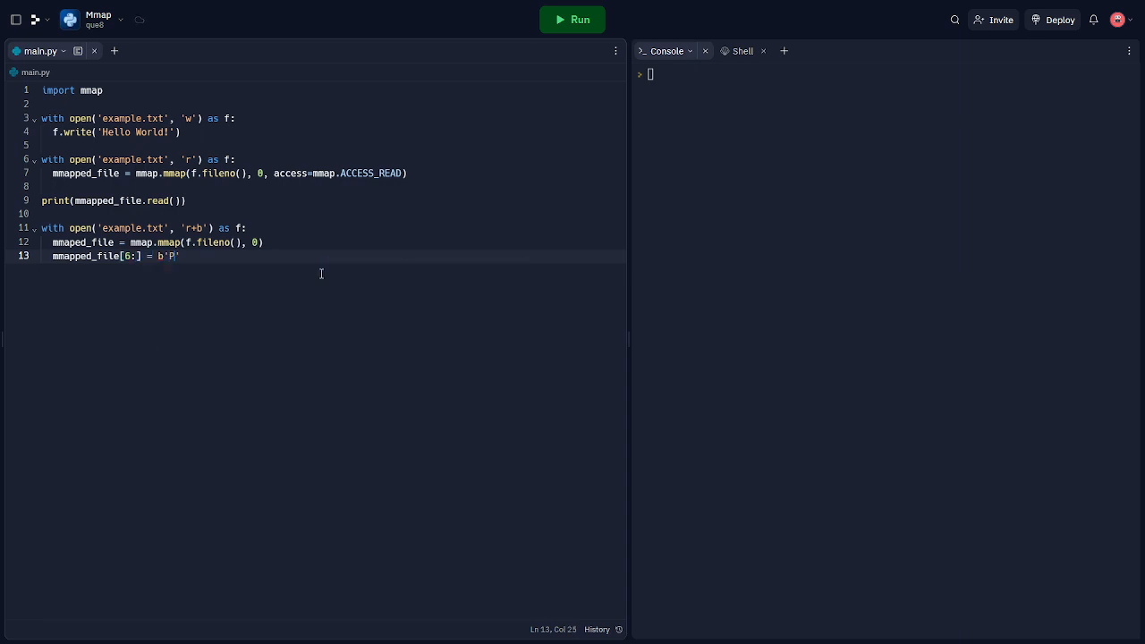